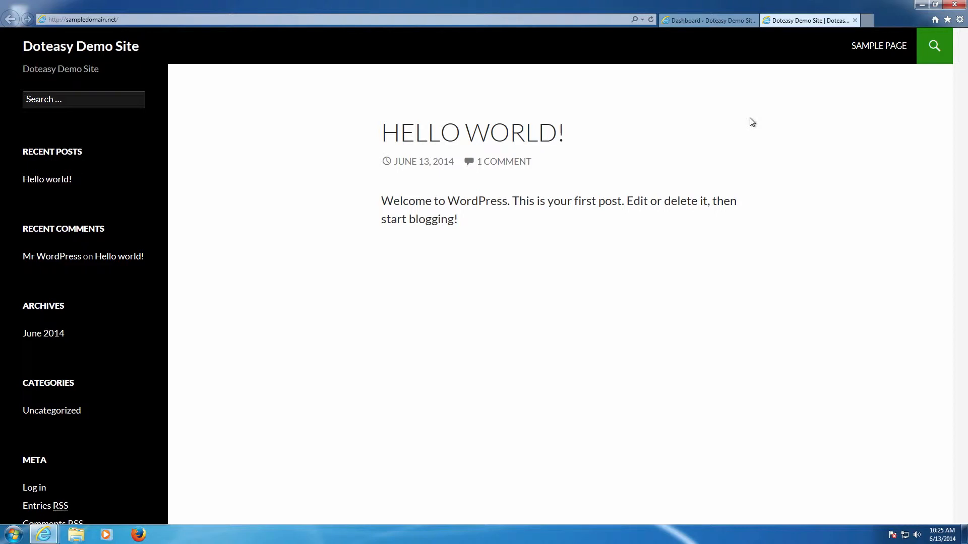
{"action": "mouse_move", "coordinate": [741, 143]}
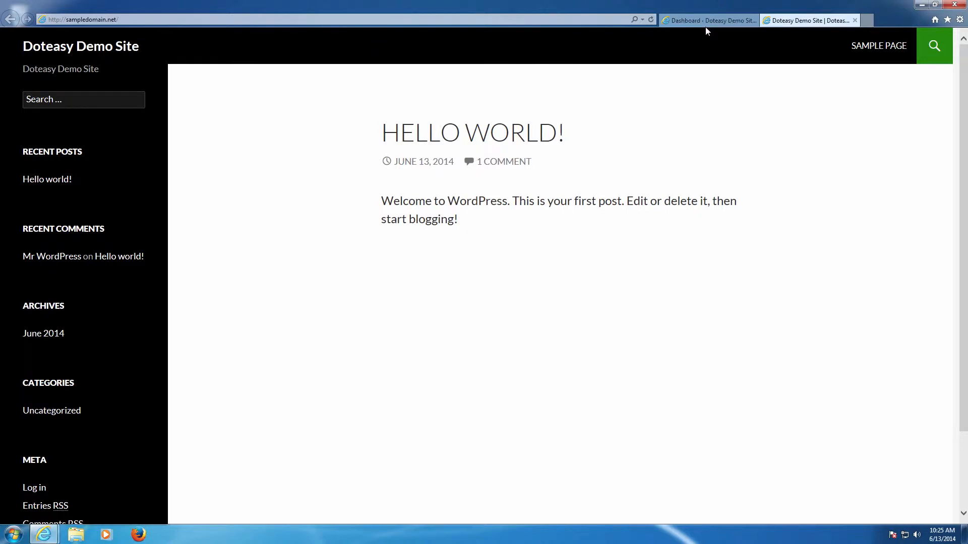
Step: Switch to the Doteasy Demo Site's WordPress admin dashboard tab
{"action": "left_click", "coordinate": [708, 20]}
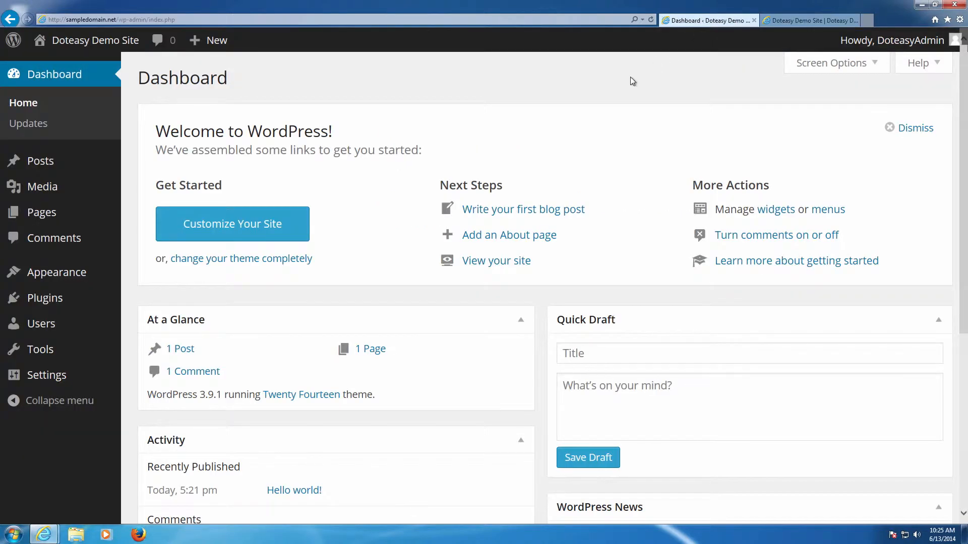
{"action": "mouse_move", "coordinate": [250, 158]}
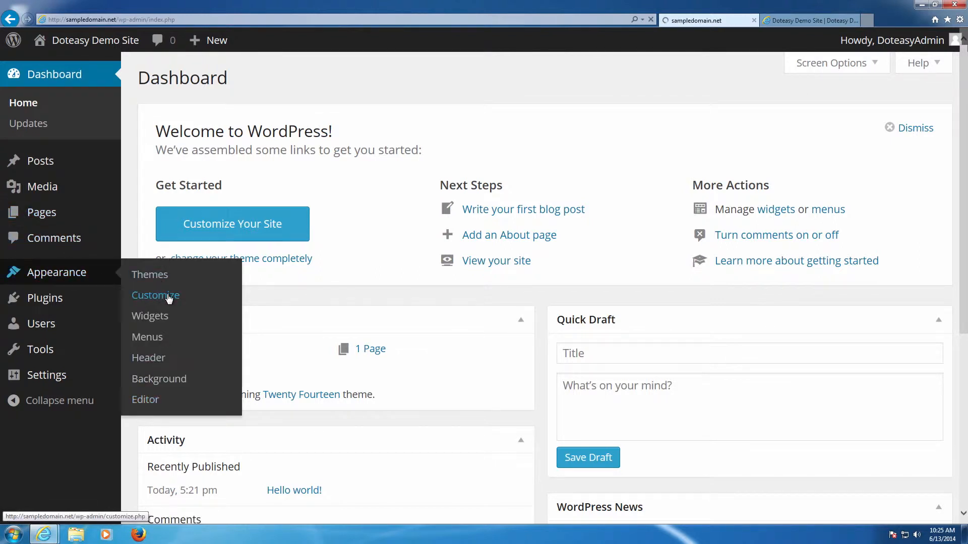
Step: Open the theme customizer for Twenty Fourteen from Appearance > Customize
{"action": "left_click", "coordinate": [156, 294]}
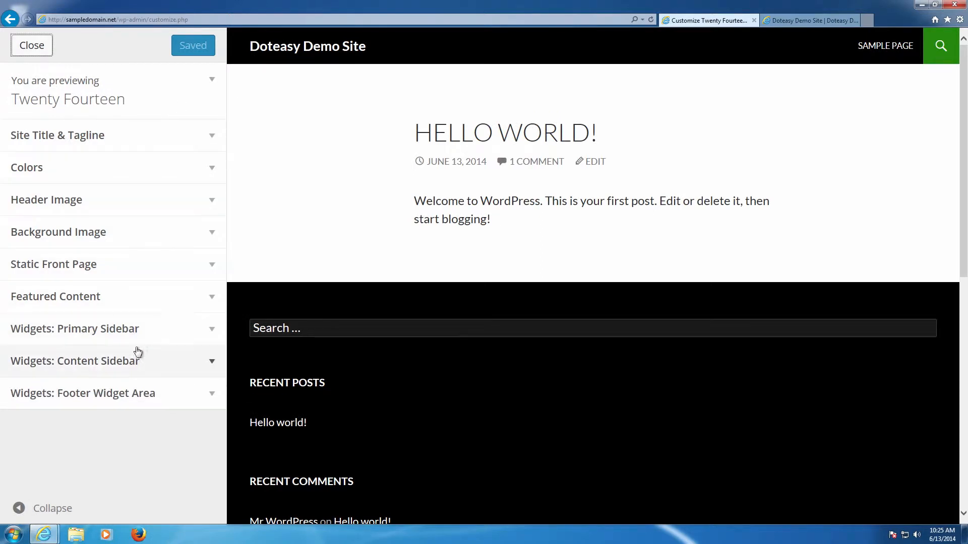
{"action": "mouse_move", "coordinate": [135, 344]}
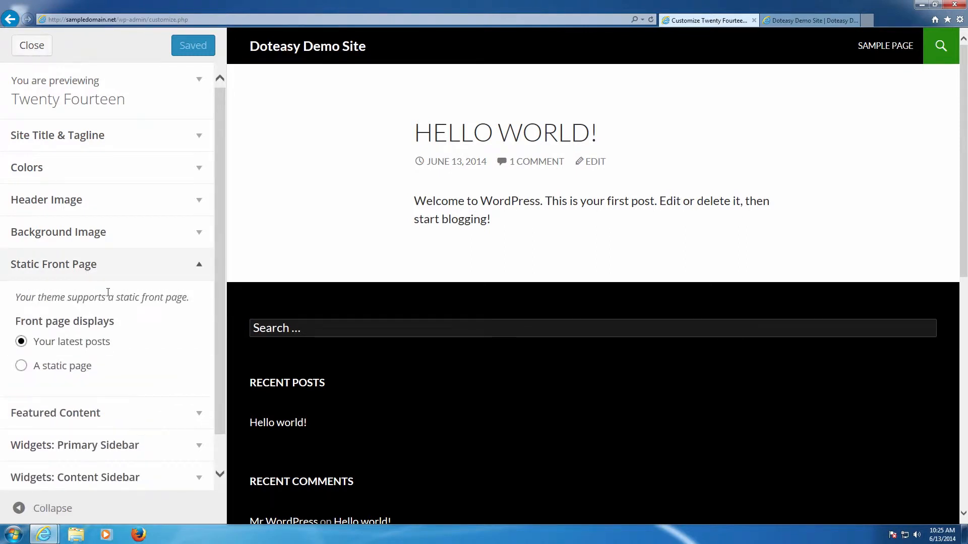
{"action": "mouse_move", "coordinate": [85, 347]}
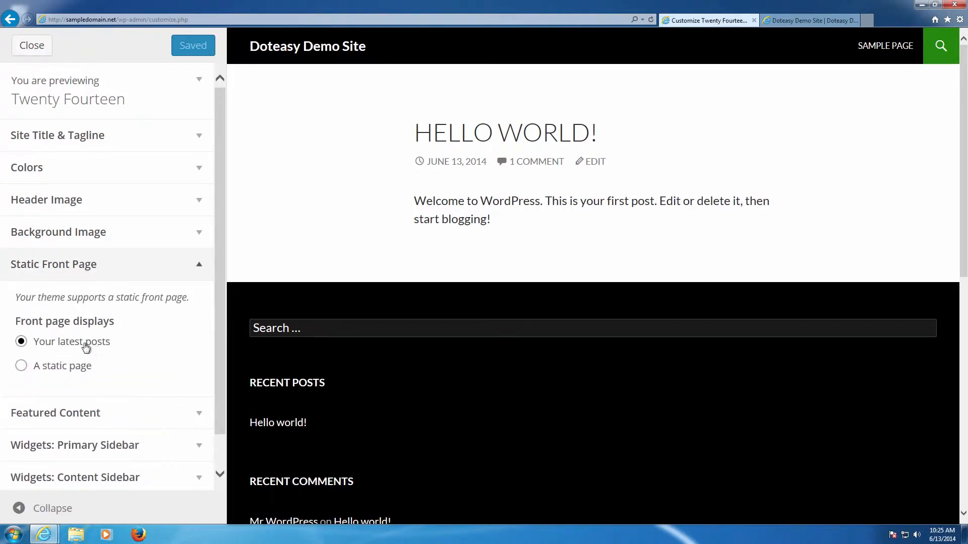
{"action": "mouse_move", "coordinate": [97, 350]}
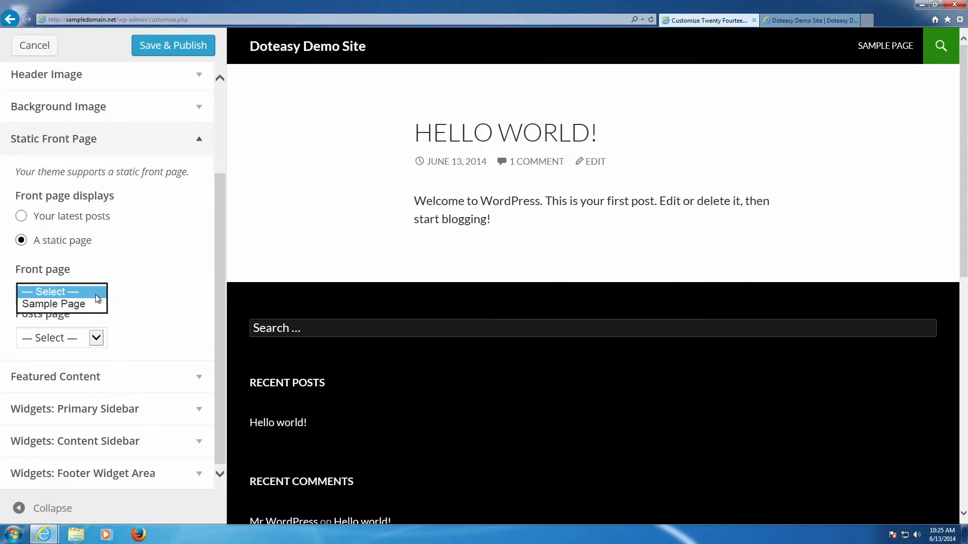
Step: Choose Sample Page as the front page and leave Posts page at — Select —
{"action": "left_click", "coordinate": [54, 303]}
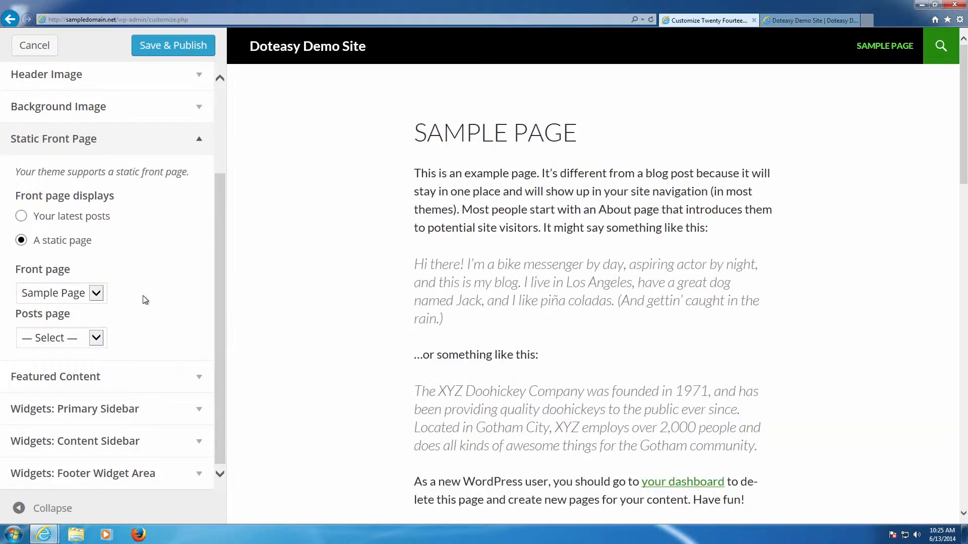
{"action": "mouse_move", "coordinate": [326, 270]}
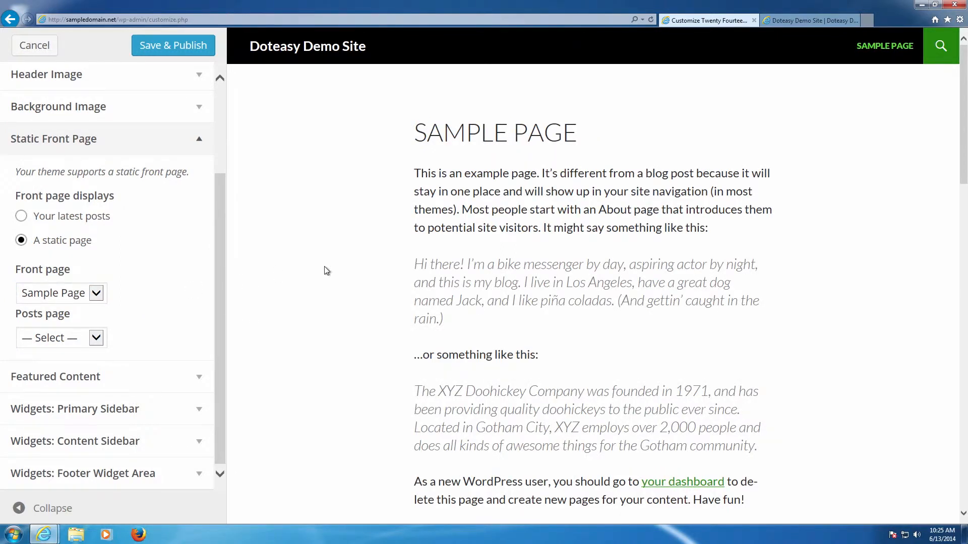
{"action": "mouse_move", "coordinate": [342, 256]}
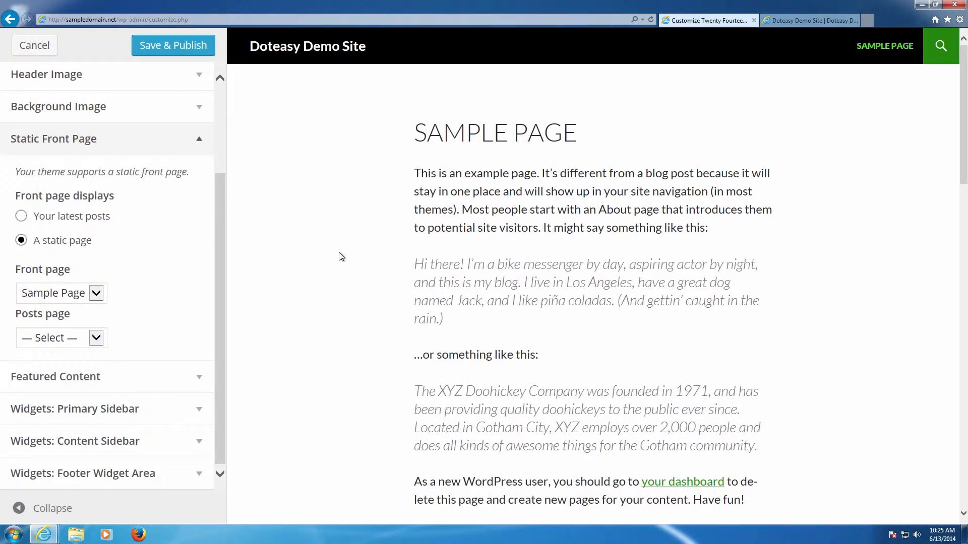
{"action": "mouse_move", "coordinate": [168, 273]}
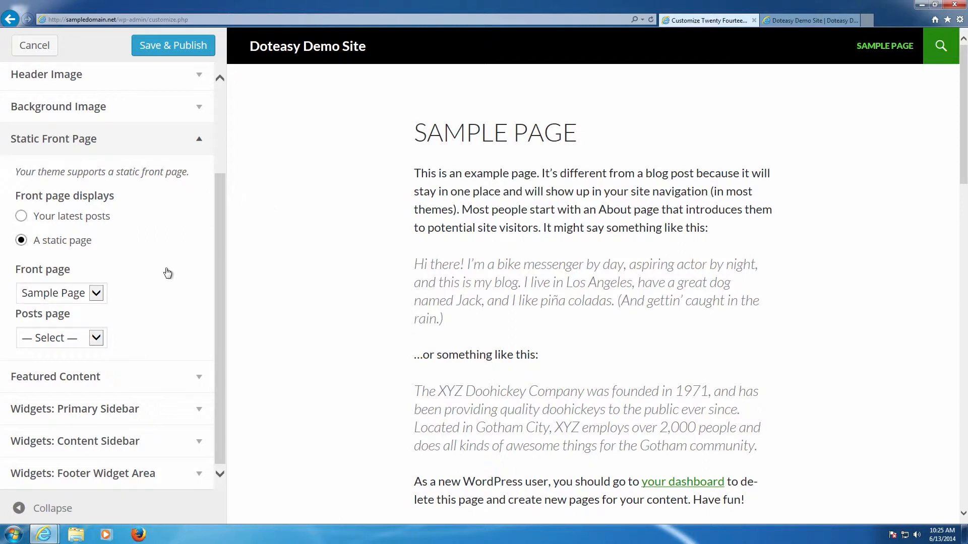
{"action": "left_click", "coordinate": [96, 338]}
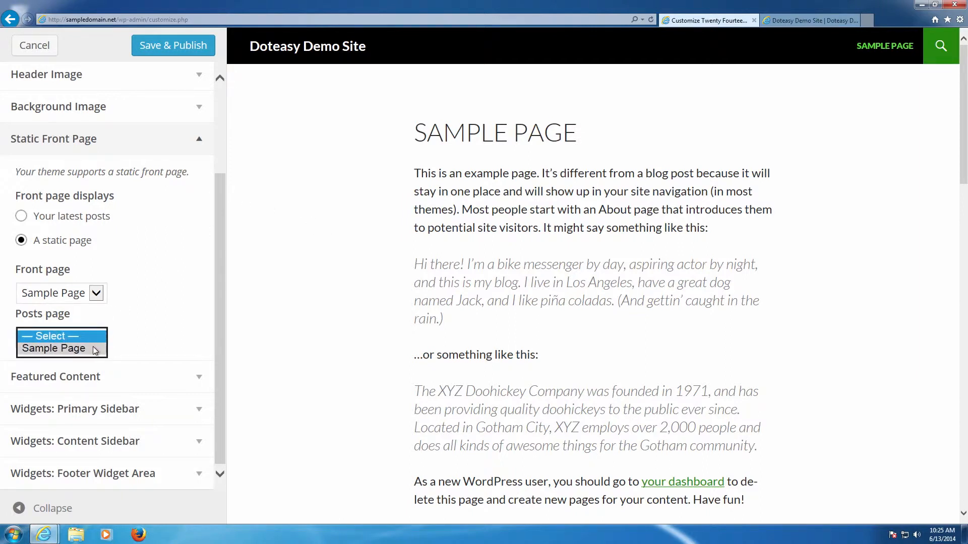
{"action": "left_click", "coordinate": [52, 338]}
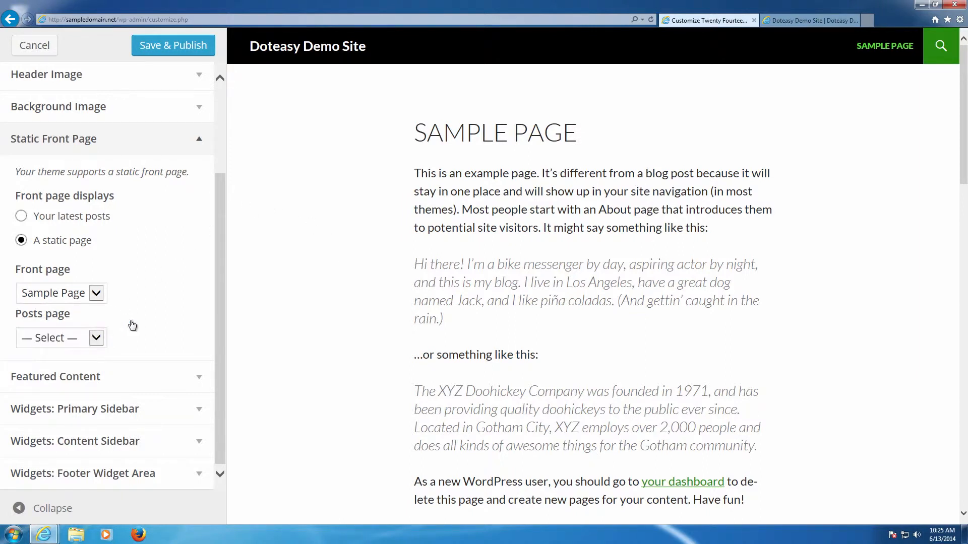
{"action": "left_click", "coordinate": [60, 337]}
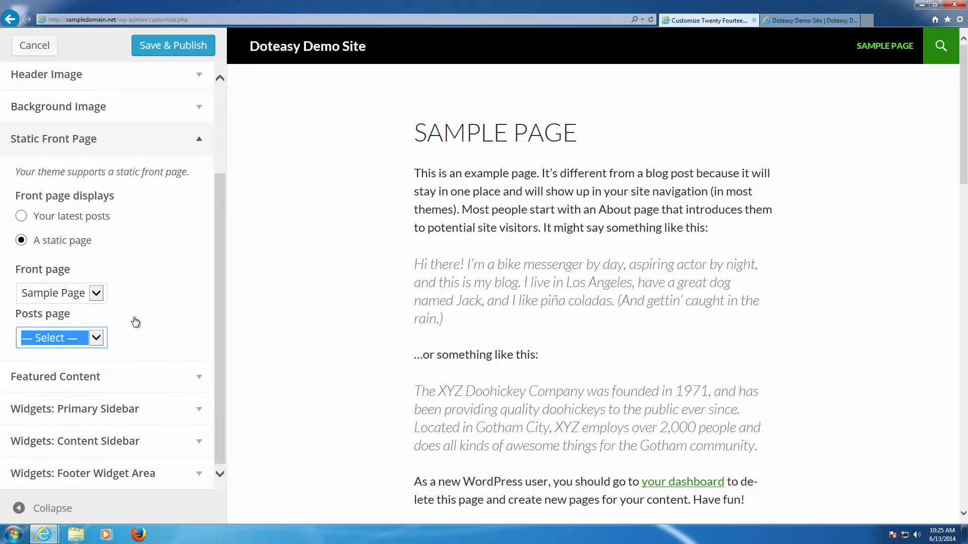
{"action": "mouse_move", "coordinate": [170, 149]}
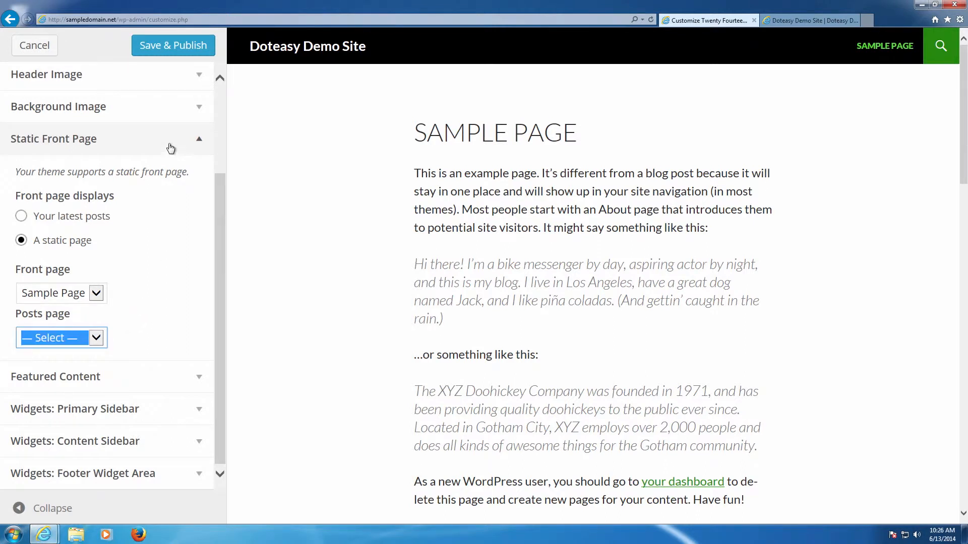
{"action": "mouse_move", "coordinate": [173, 45]}
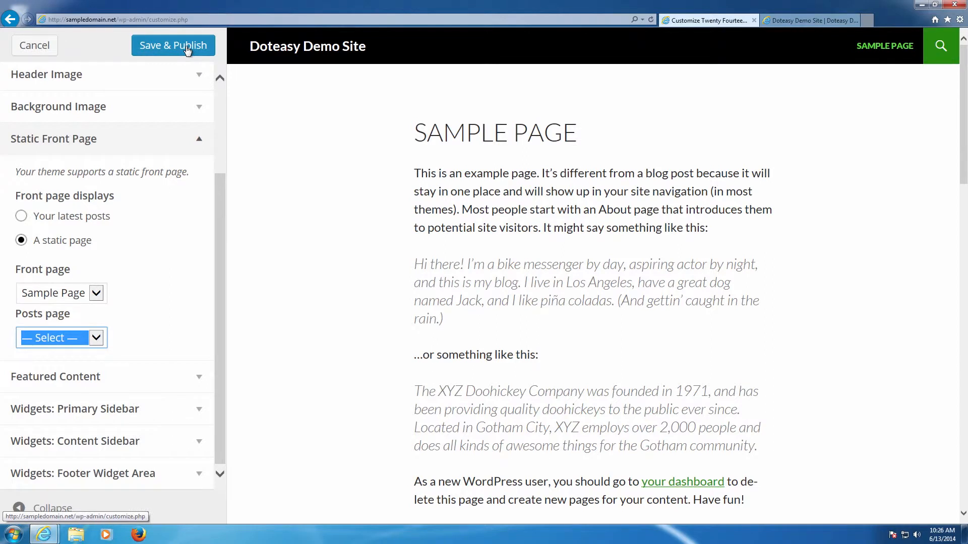
Step: Save & Publish the static front page settings
{"action": "left_click", "coordinate": [173, 45]}
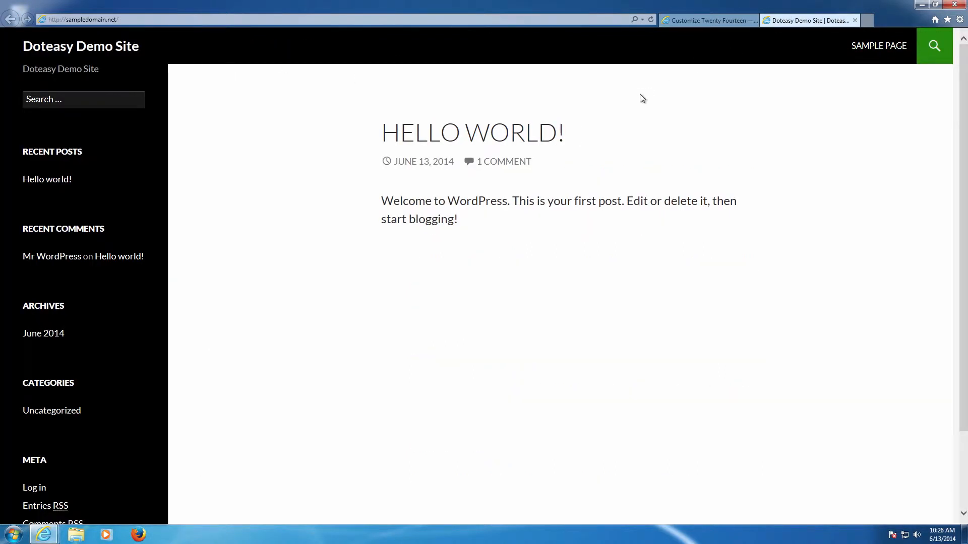
Step: Reload the live site to confirm the homepage now shows the Sample Page
{"action": "left_click", "coordinate": [877, 45]}
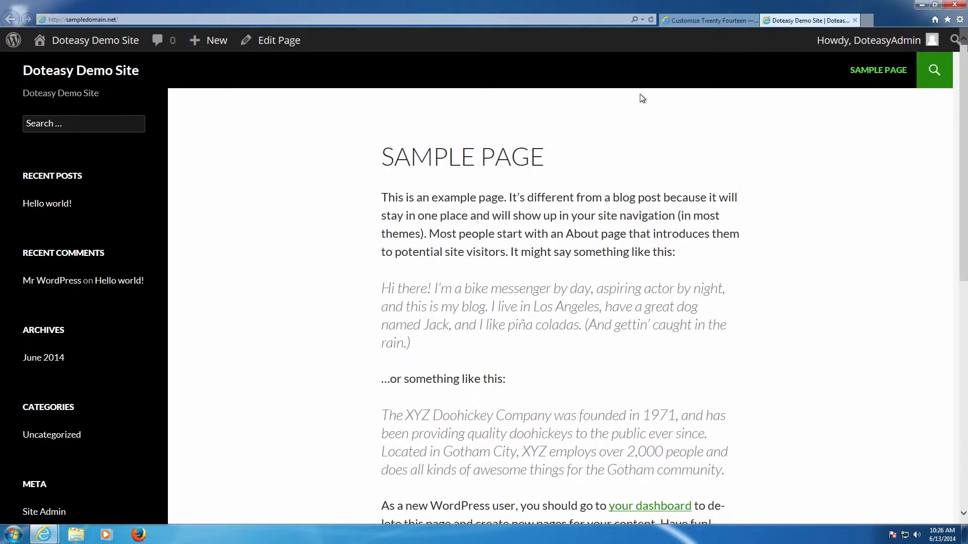
{"action": "mouse_move", "coordinate": [451, 141]}
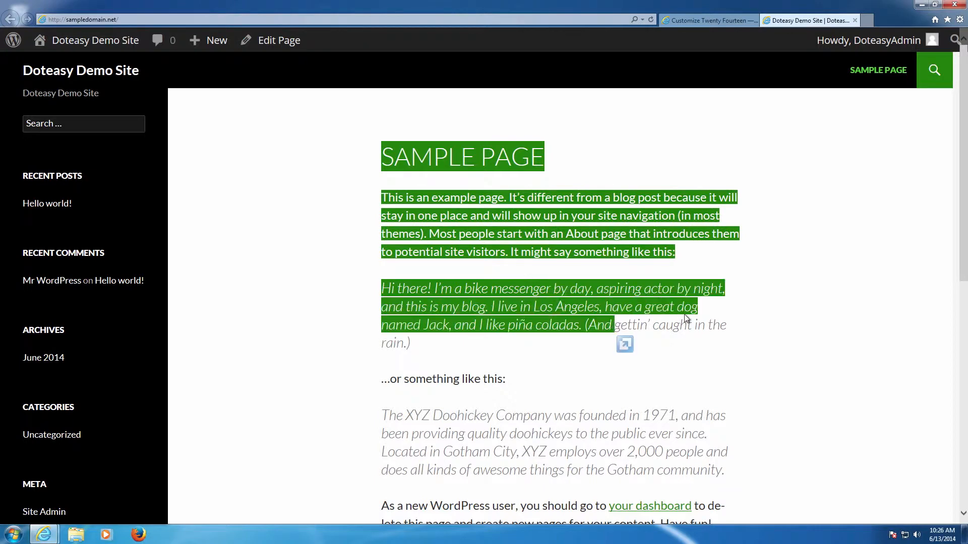
{"action": "left_click", "coordinate": [743, 308]}
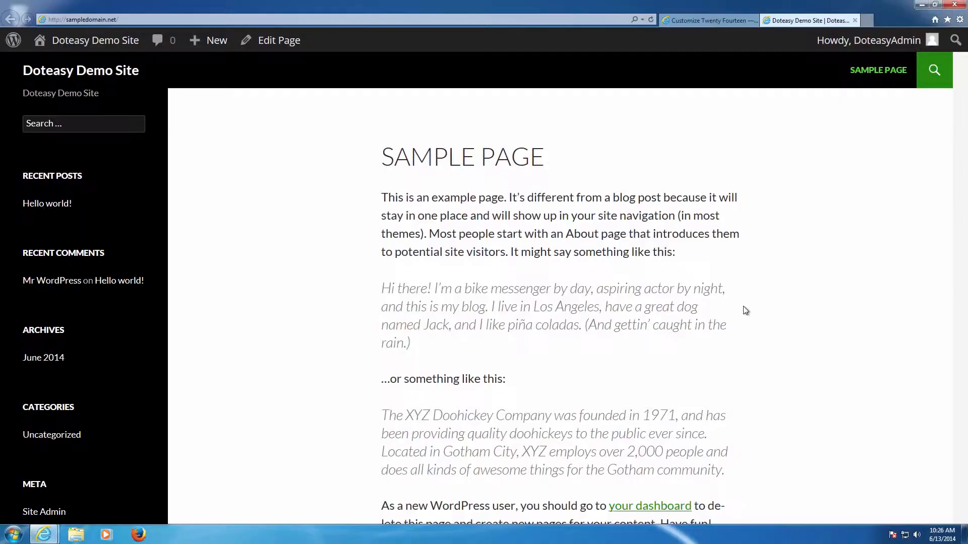
{"action": "scroll", "scroll_direction": "down", "scroll_amount": 3}
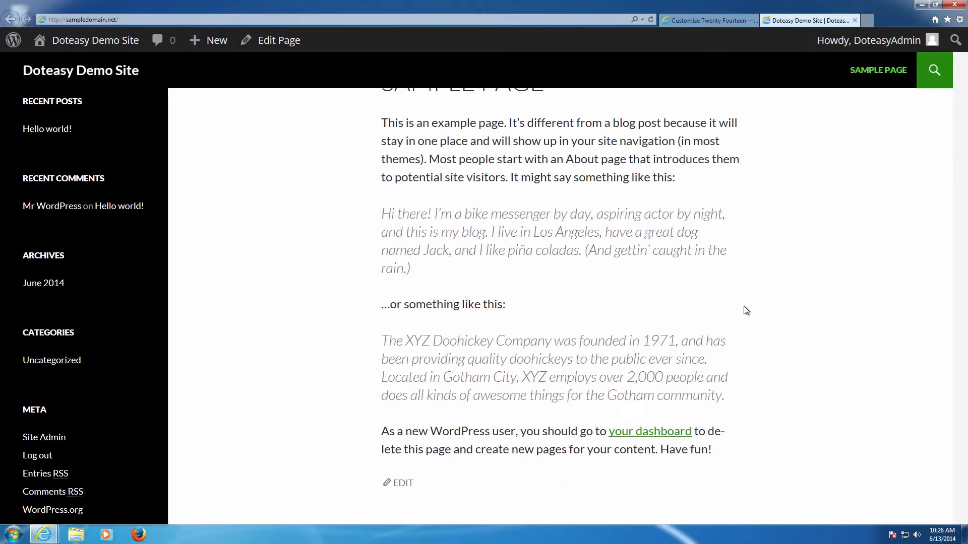
{"action": "scroll", "scroll_direction": "down", "scroll_amount": 3}
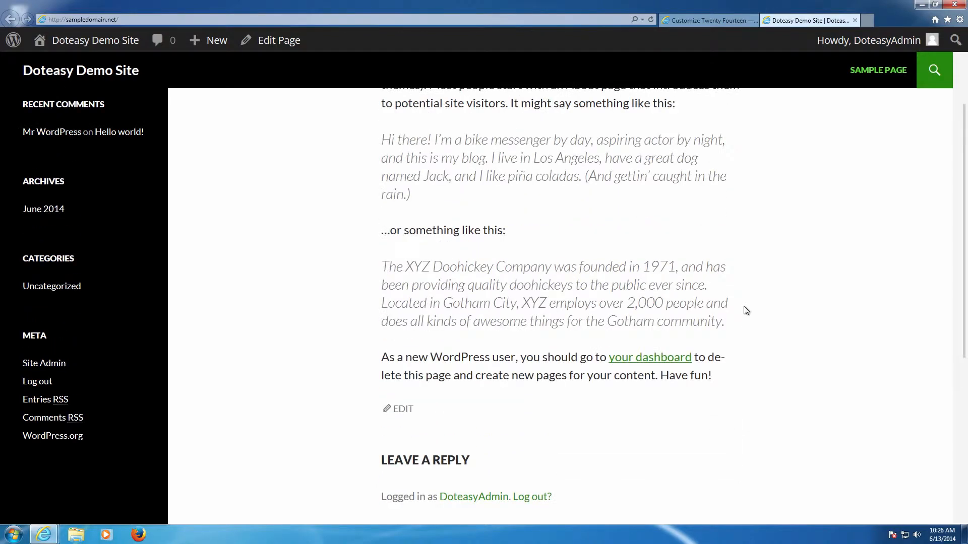
{"action": "scroll", "scroll_direction": "down", "scroll_amount": 3}
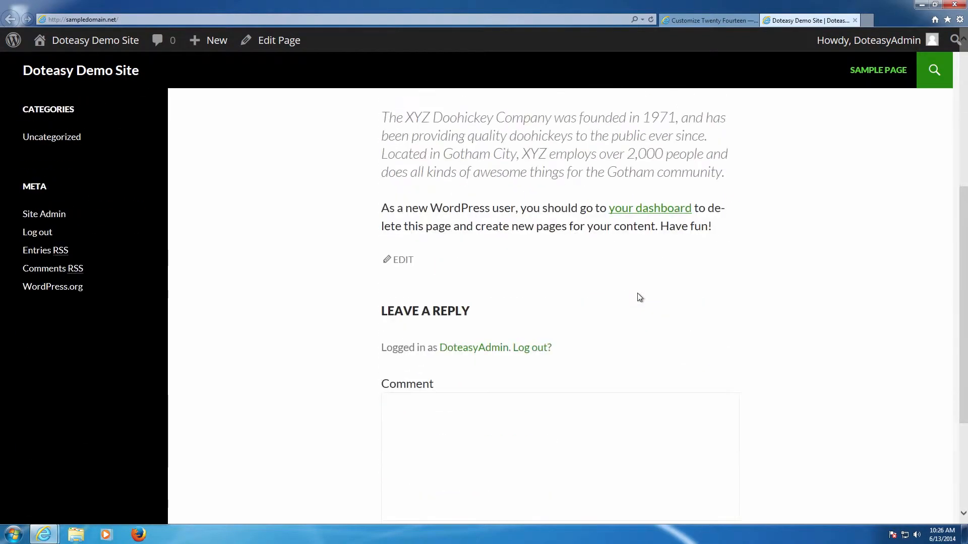
{"action": "scroll", "scroll_direction": "up", "scroll_amount": 3}
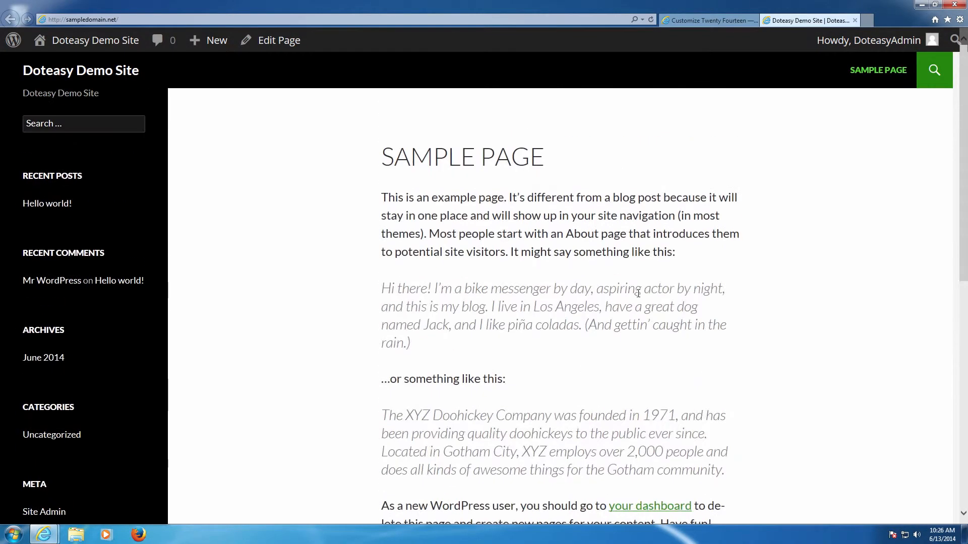